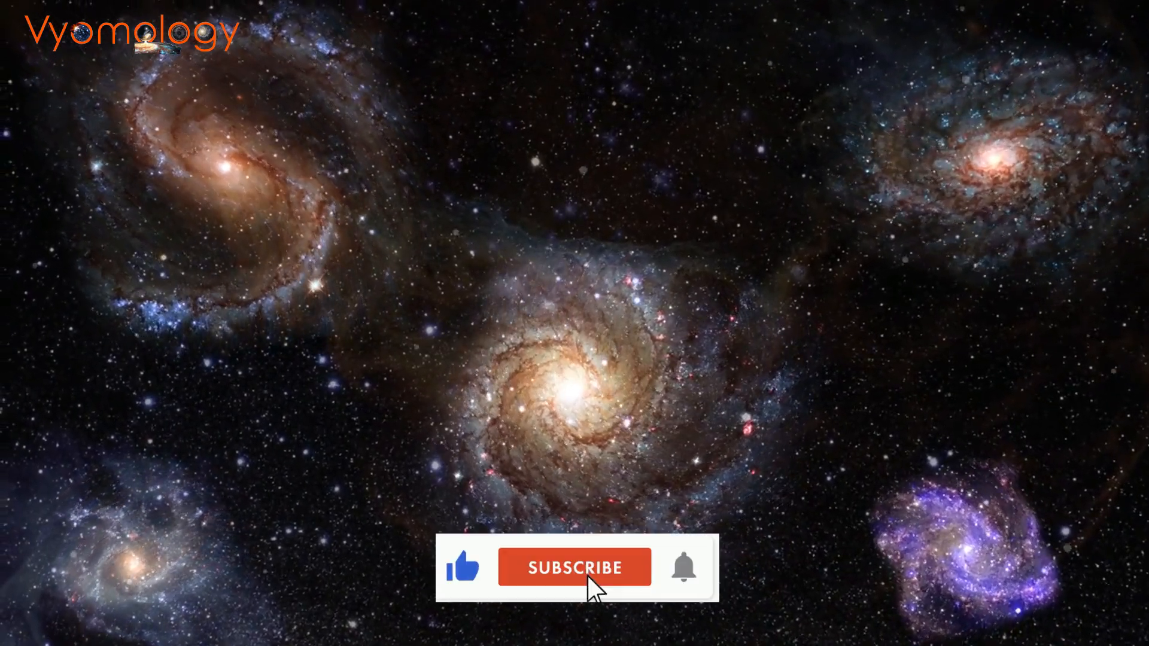
left_click(574, 567)
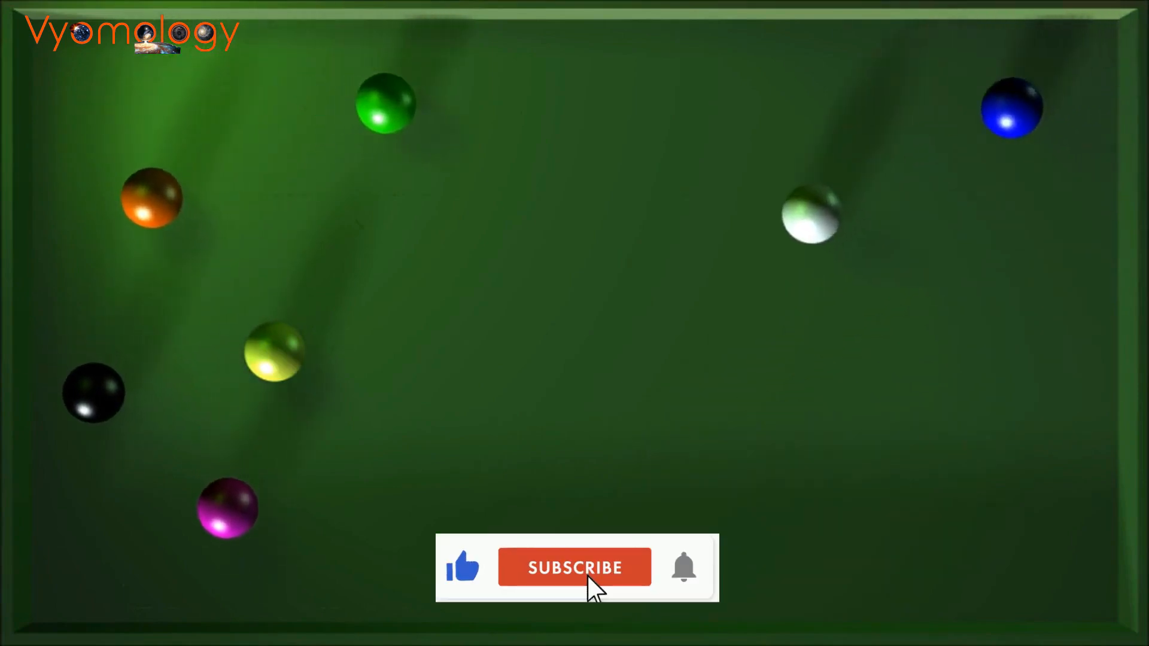
left_click(574, 567)
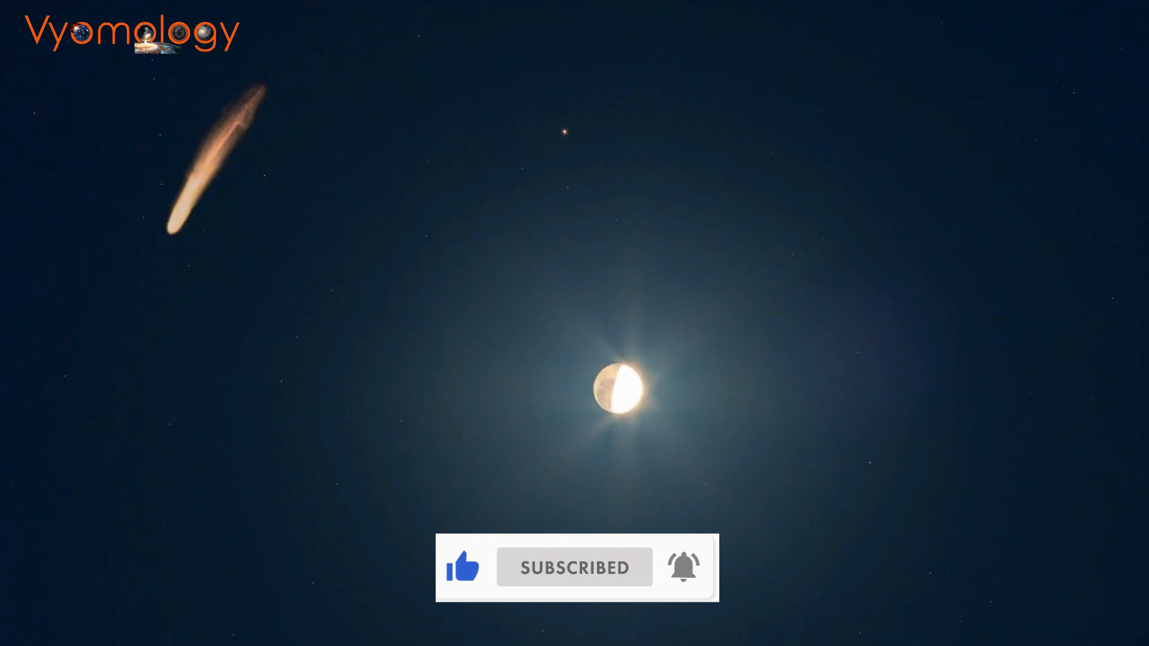
left_click(573, 567)
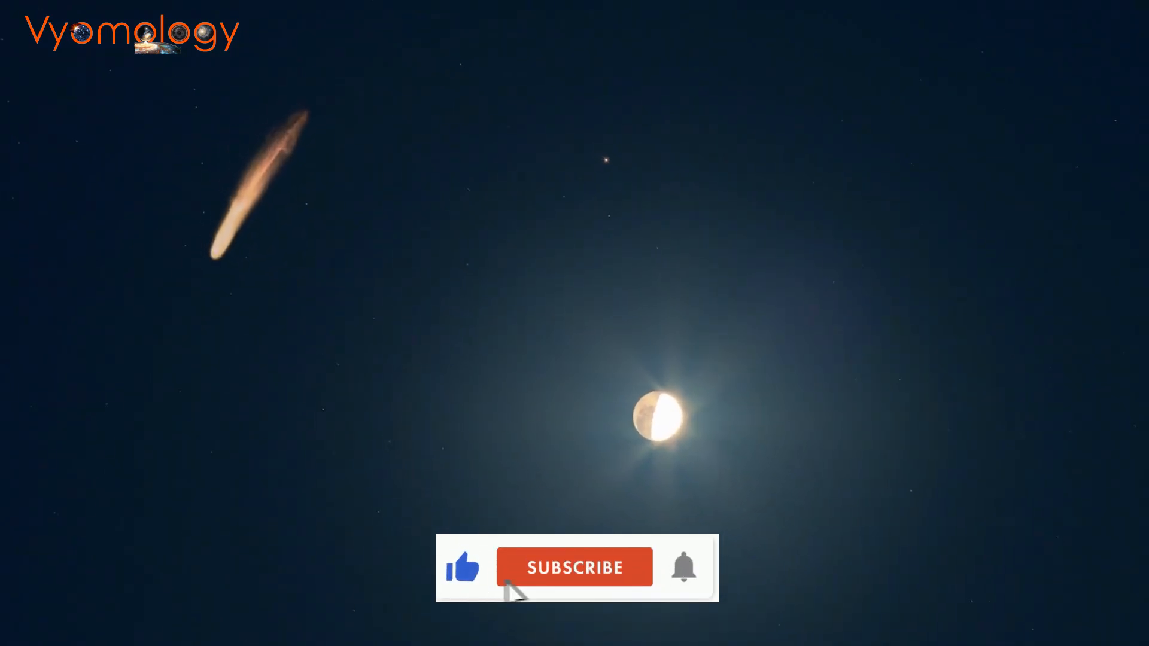